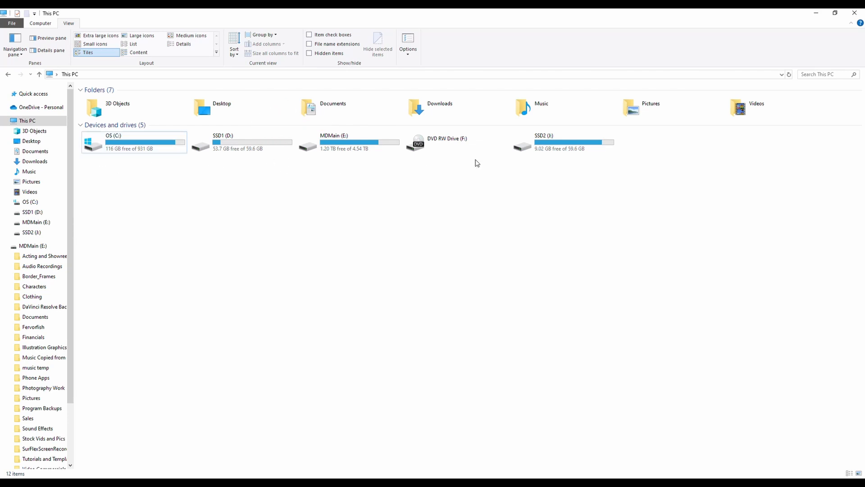
mouse_move(155, 143)
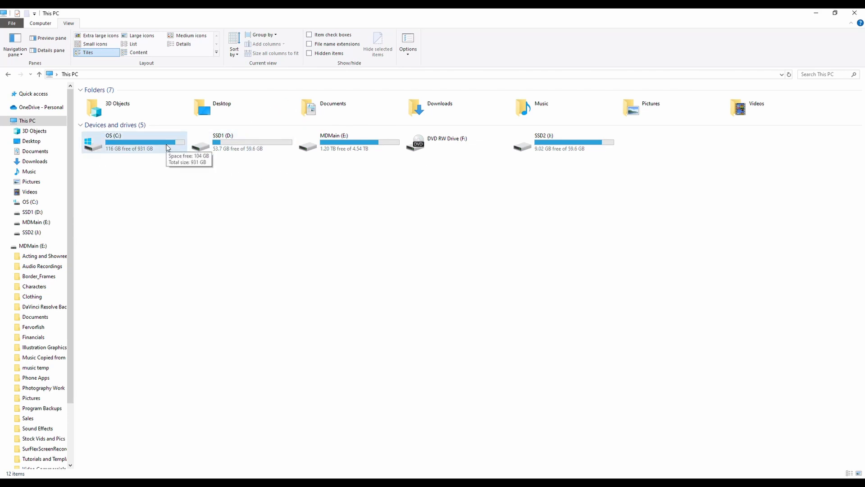
mouse_move(560, 180)
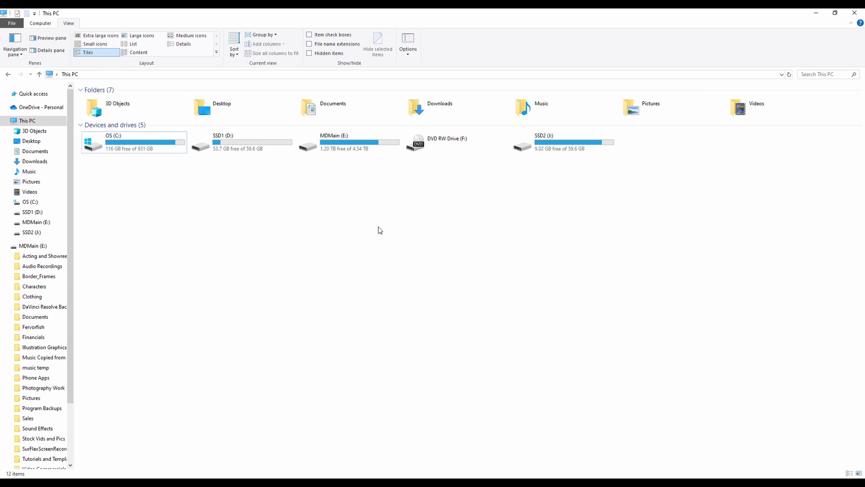
Step: Launch Settings from Start search and go to System > Storage for the OS (C:) breakdown
text(setting)
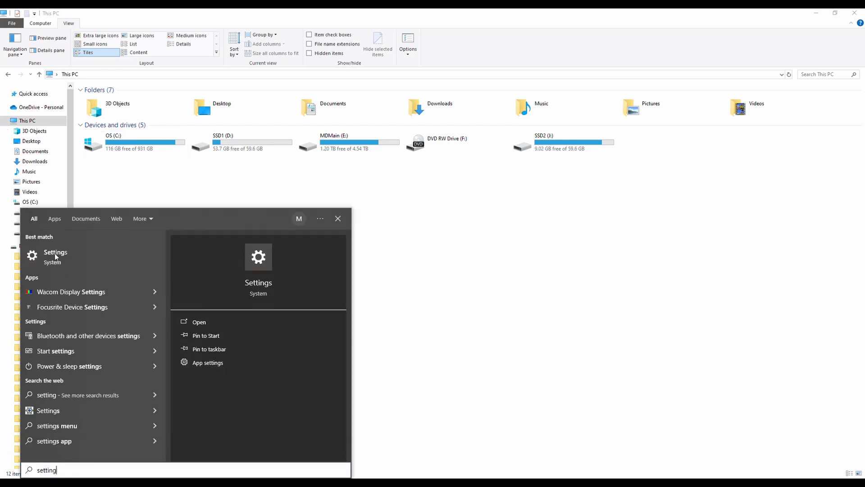
click(55, 255)
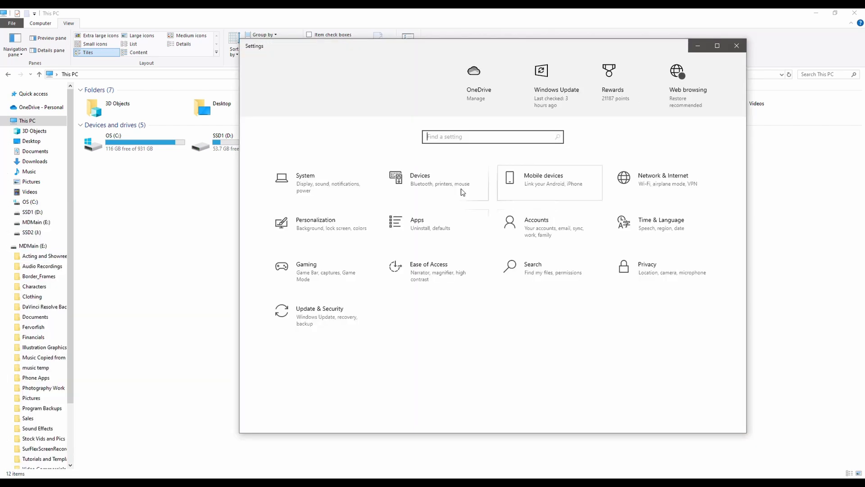
click(305, 182)
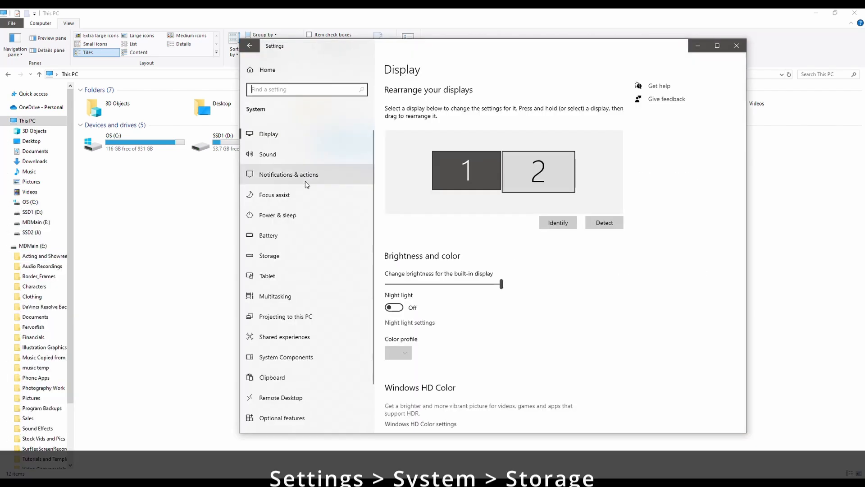
click(269, 255)
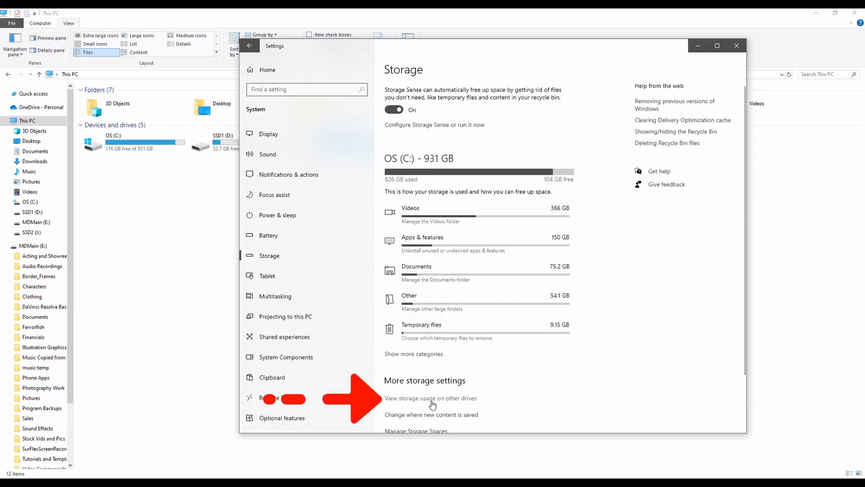
Step: From the other-drives list, show the 59.6 GB storage breakdown for SSD2 (J:)
click(431, 398)
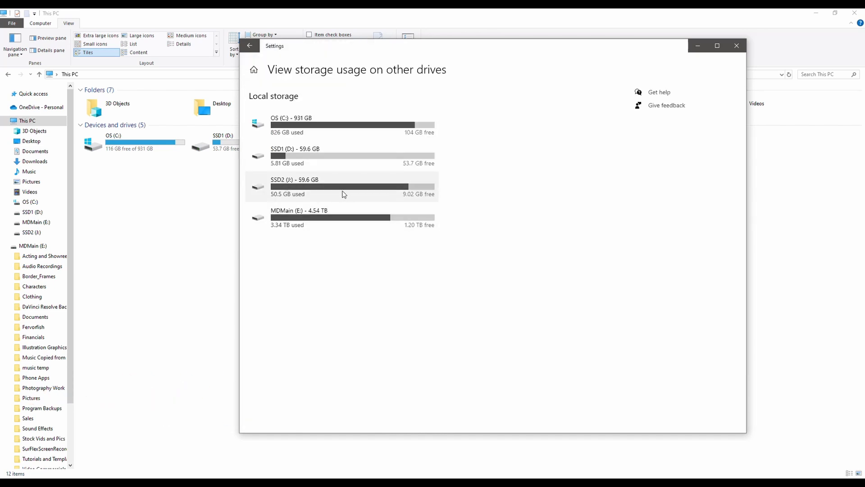
click(294, 186)
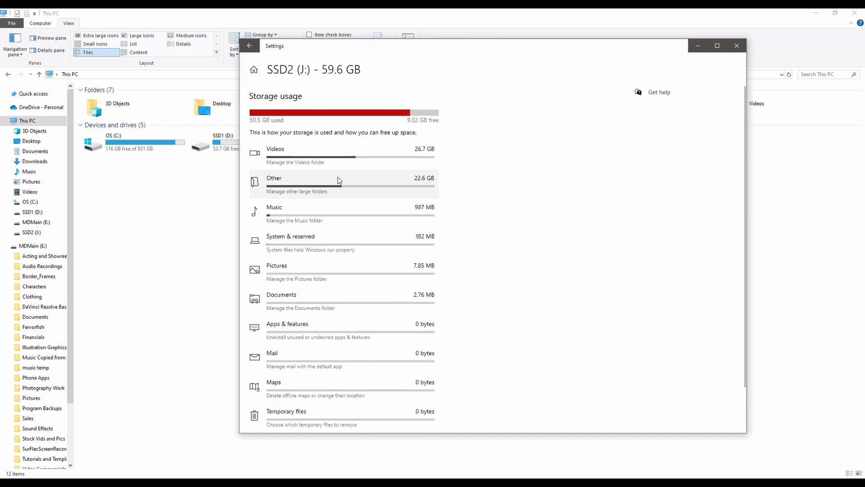
mouse_move(319, 190)
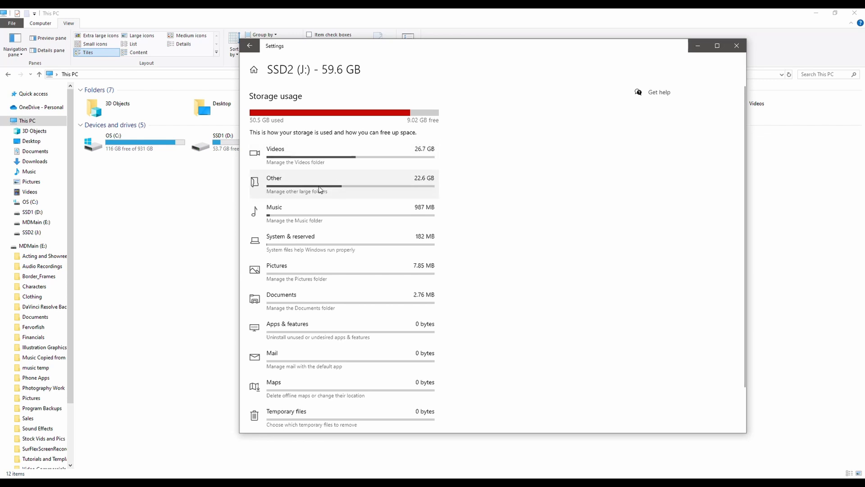
mouse_move(316, 191)
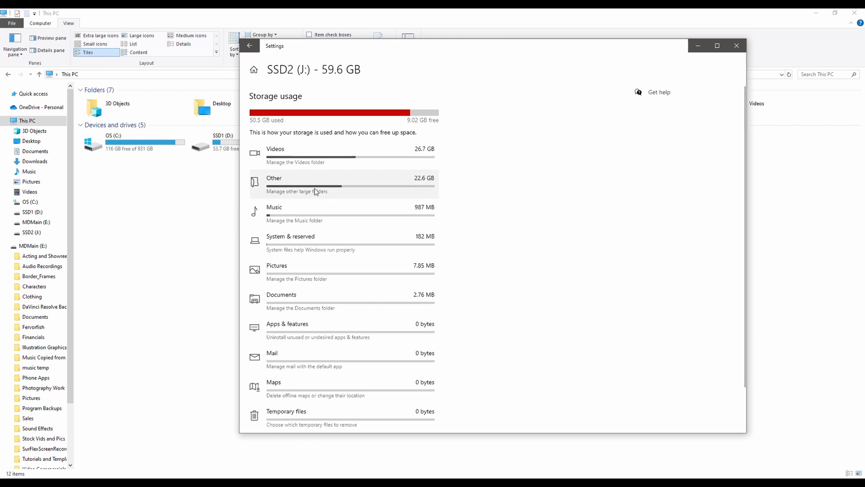
click(315, 183)
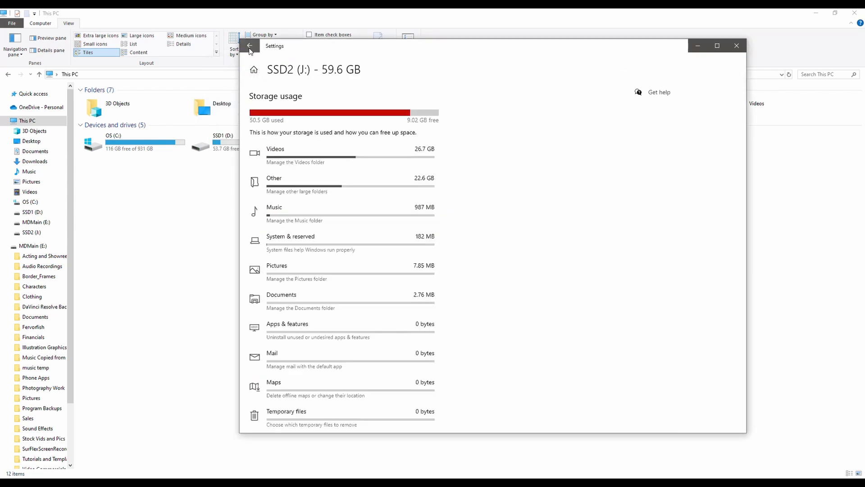
Step: Go back to the drive list and show the 931 GB breakdown for OS (C:)
click(250, 45)
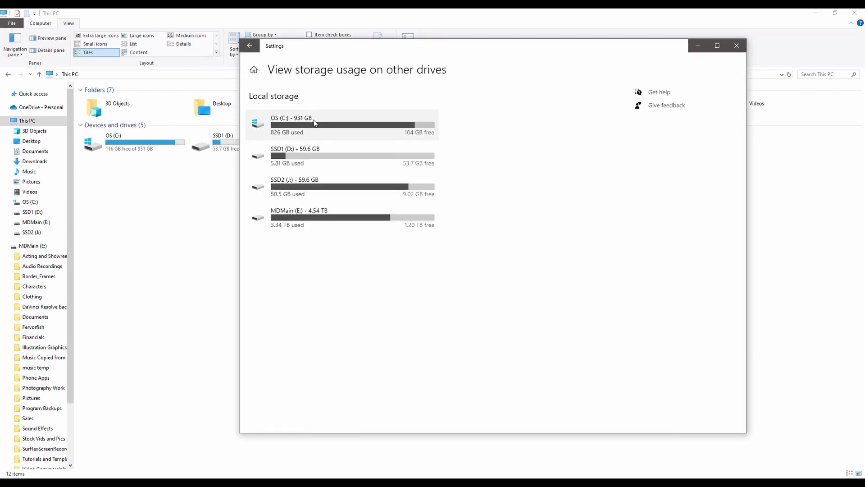
click(292, 121)
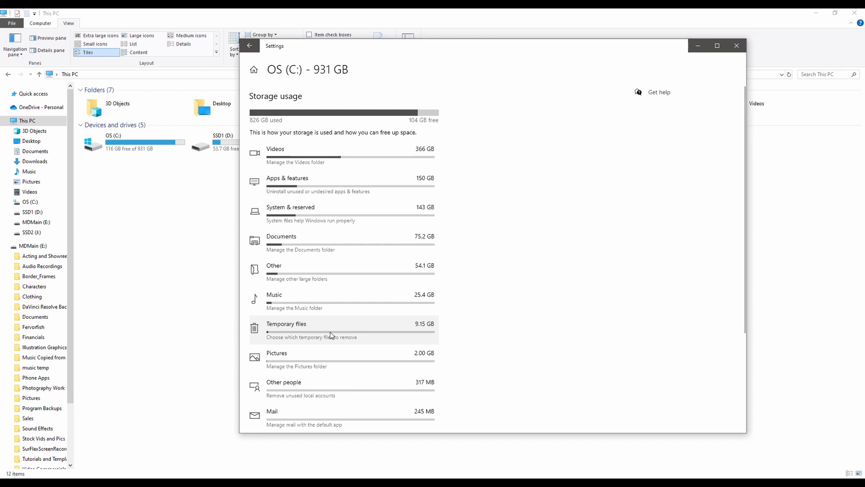
mouse_move(358, 334)
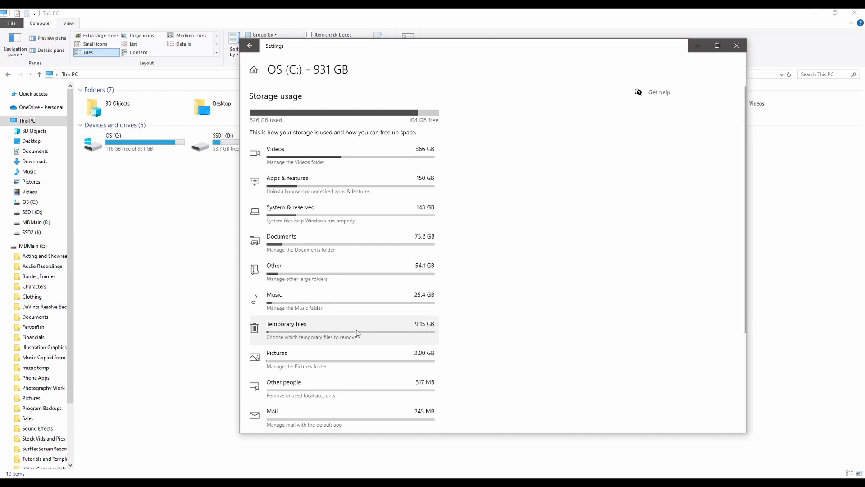
click(287, 324)
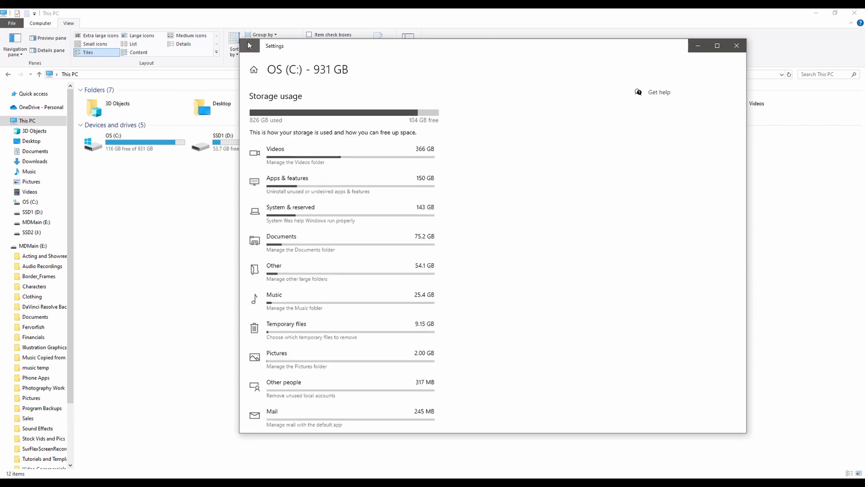
Step: List the 54.1 GB Other category on C: and open its largest folder, C:\vol0, in File Explorer
click(274, 265)
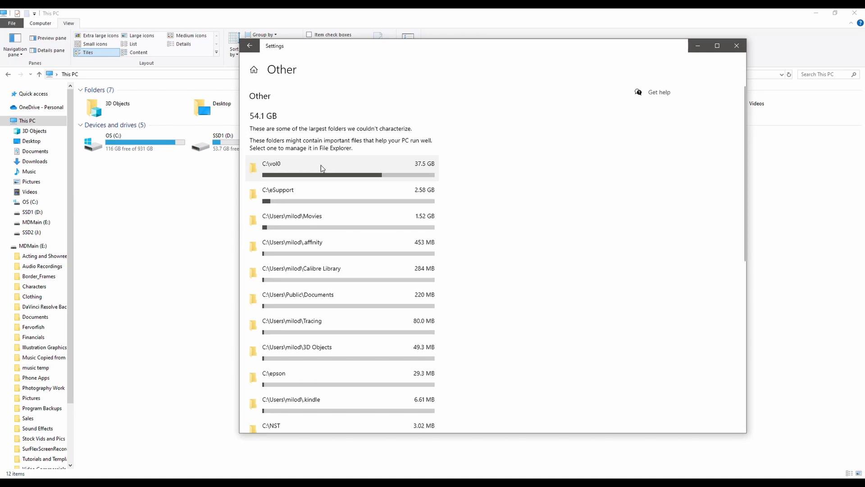
click(272, 164)
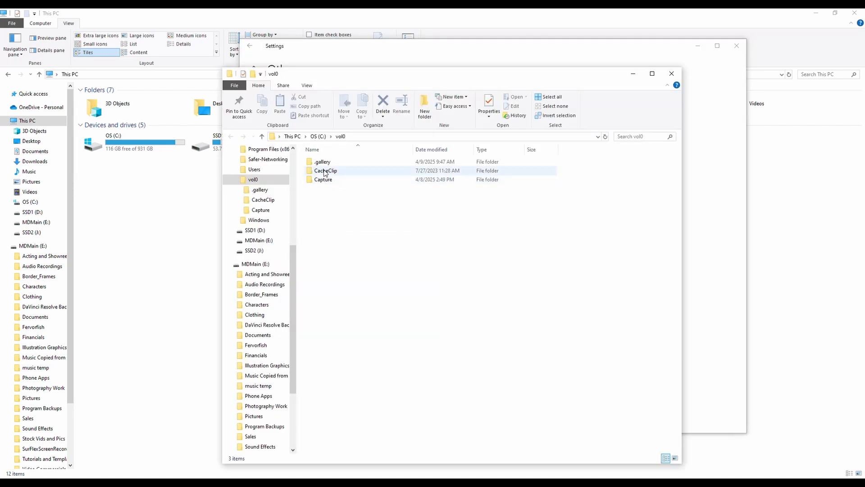
Step: Open the CacheClip folder in vol0 to list its GUID-named subfolders
click(325, 170)
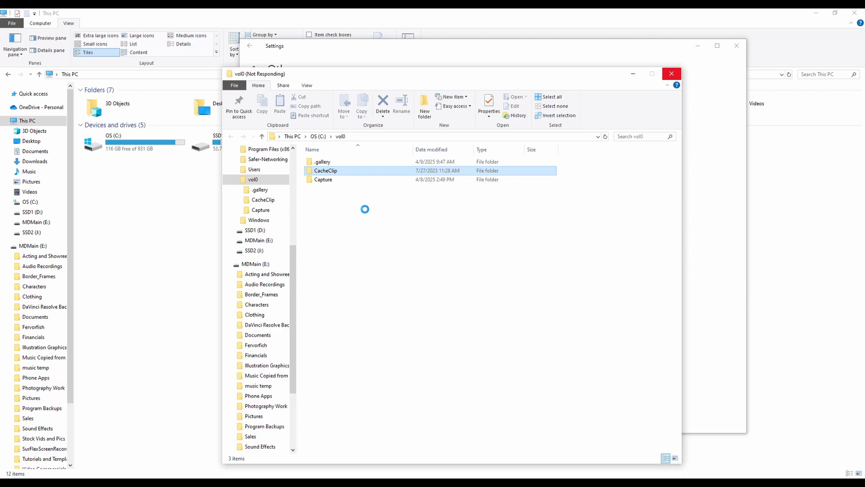
double_click(326, 170)
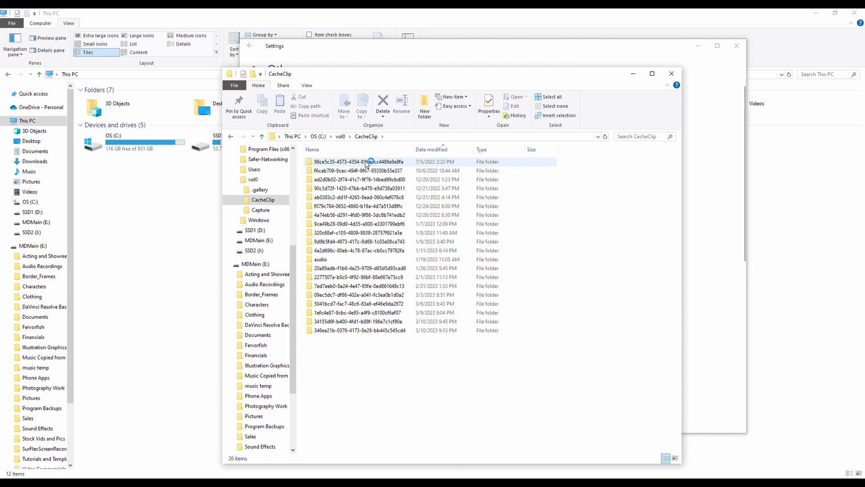
Step: Inspect the oldest 2022 subfolder, then recycle the seven 2022-dated CacheClip subfolders
double_click(358, 161)
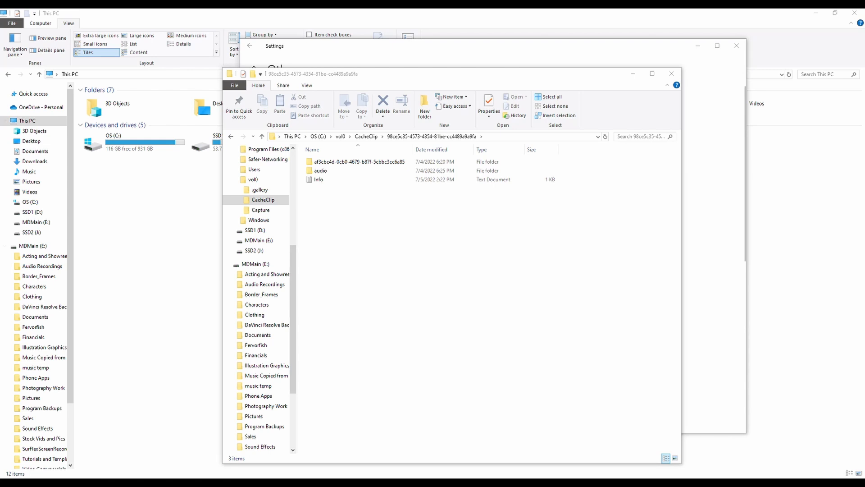
click(382, 105)
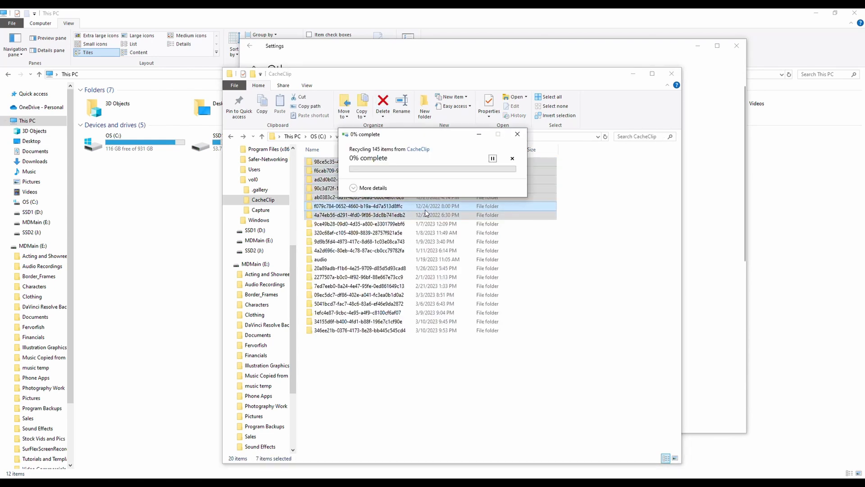